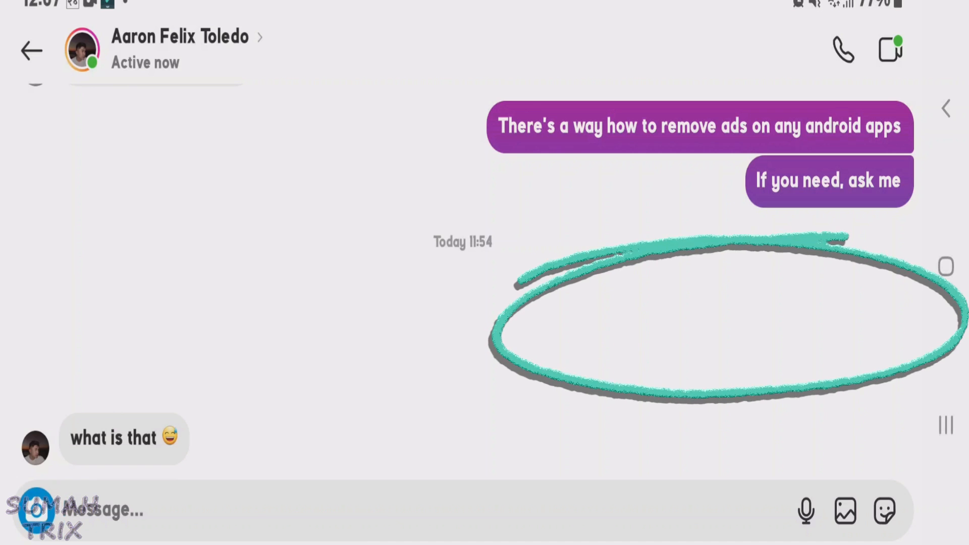
- Search Chrome for 'discord blank message' and scroll to the Copy Paste Dump result
click(31, 50)
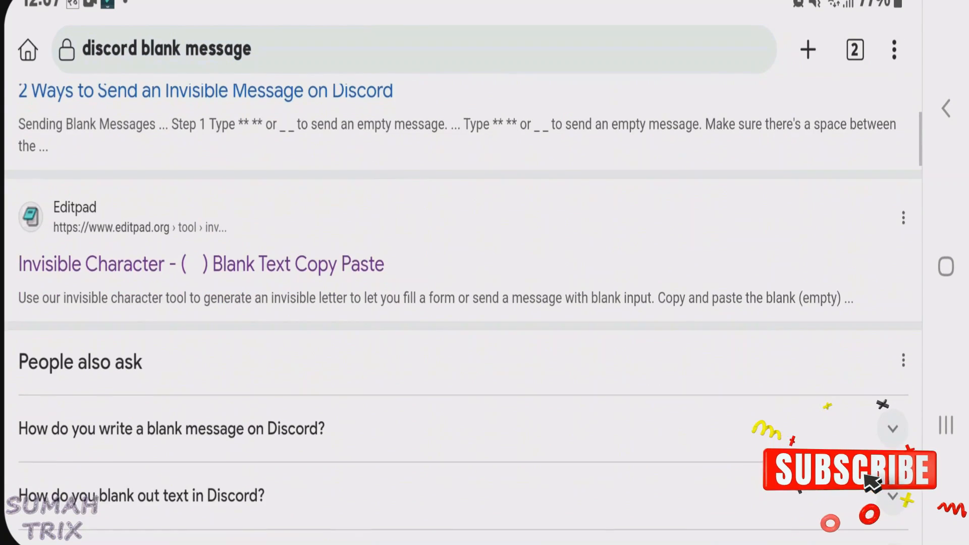
scroll(down, 3)
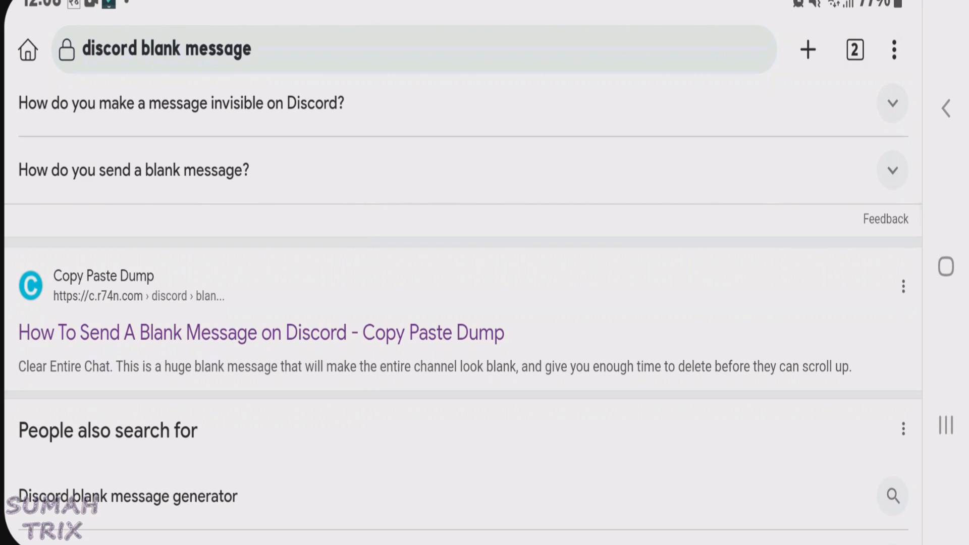
- Open the Copy Paste Dump guide and copy an invisible character from a 'Click to Copy' box
click(259, 332)
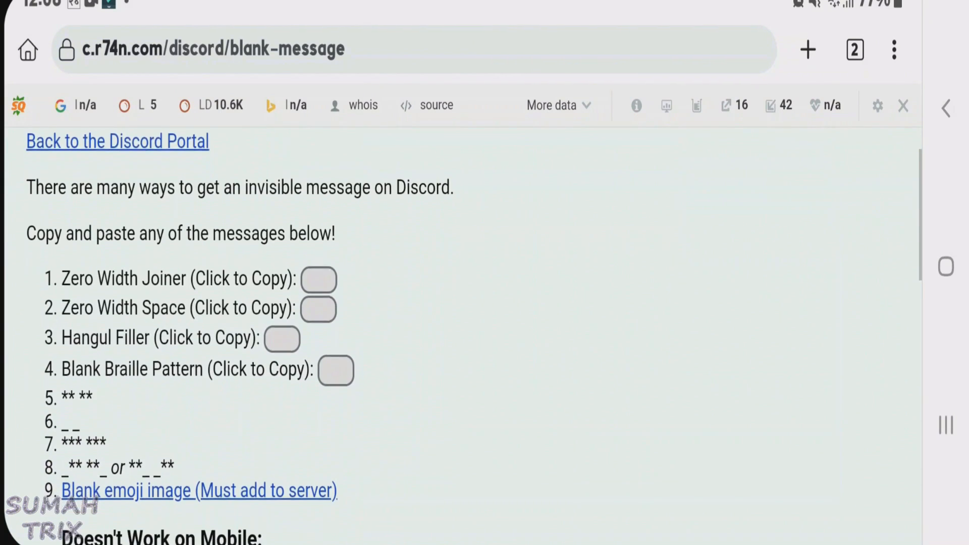
scroll(down, 3)
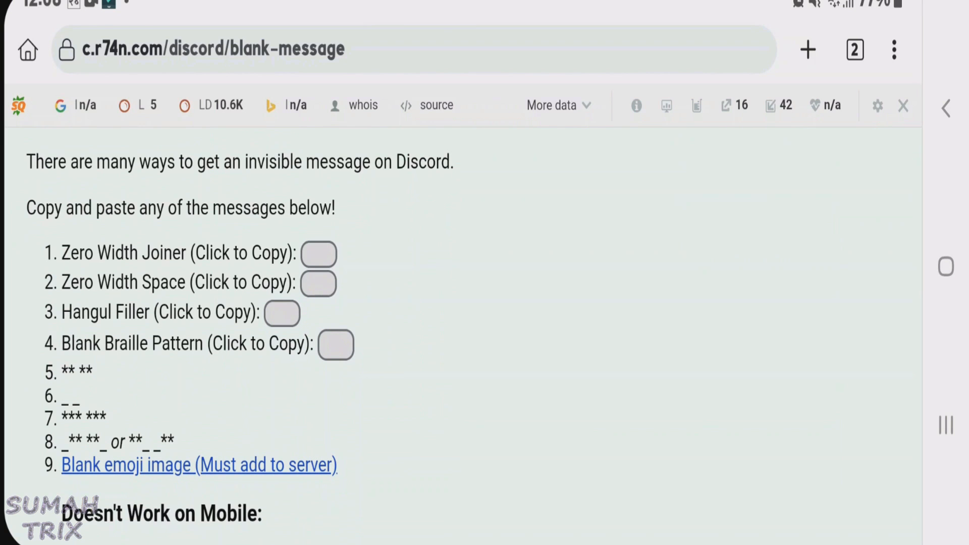
click(319, 253)
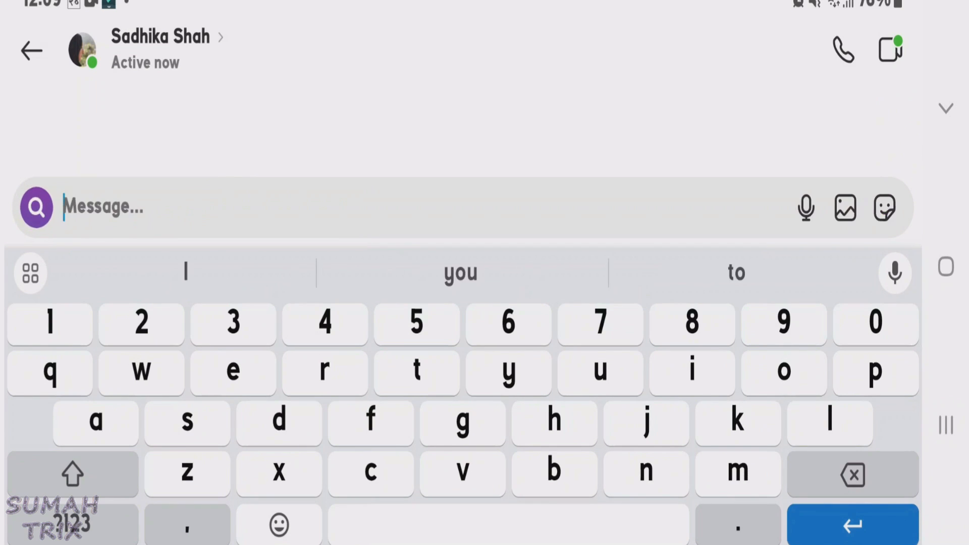
- Focus the chat's message field and copy a blank character from the c.r74n page again
click(851, 523)
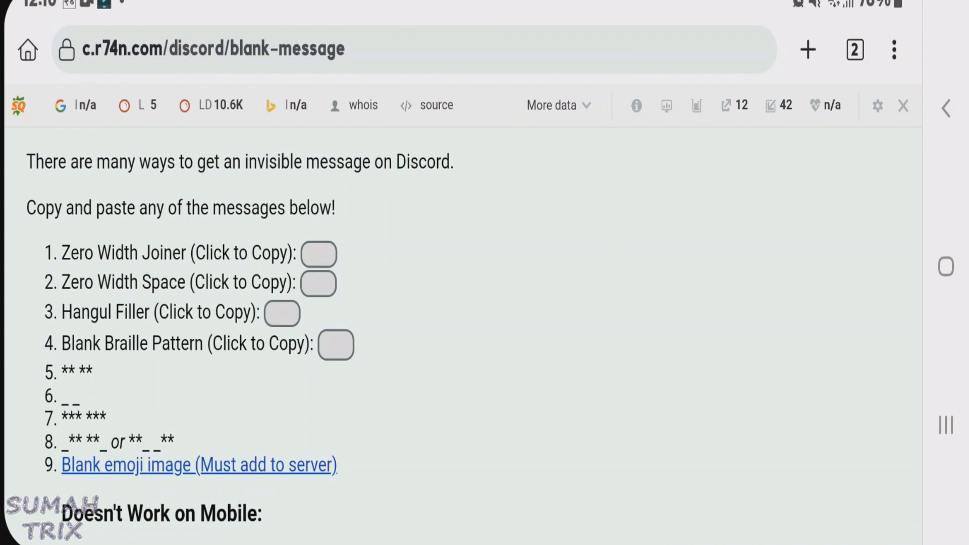
click(336, 344)
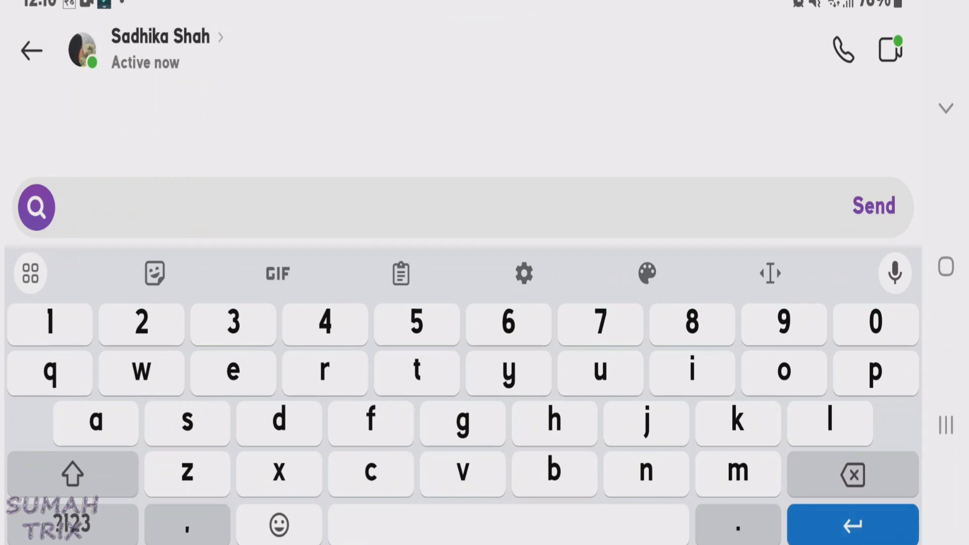
- Send the pasted invisible character as an empty bubble below the 'Hi' message
click(873, 205)
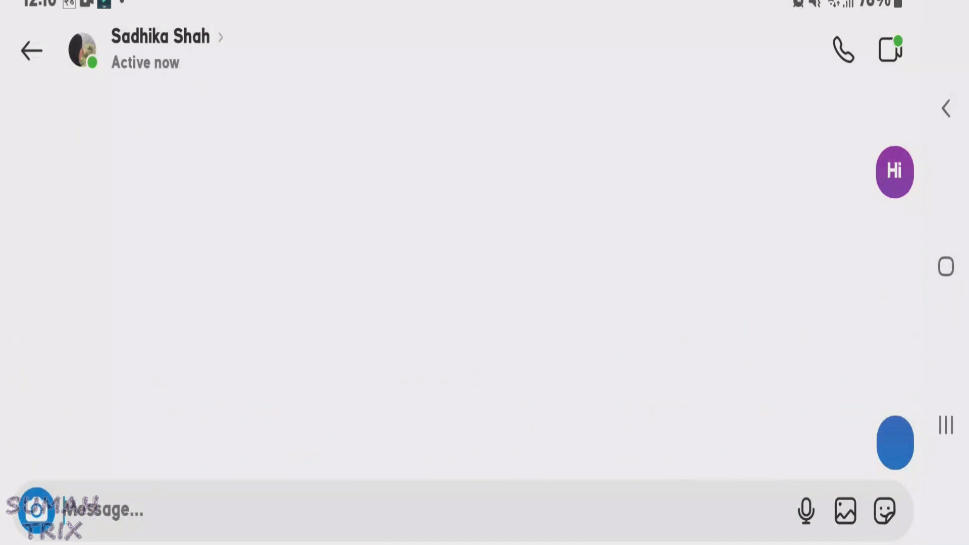